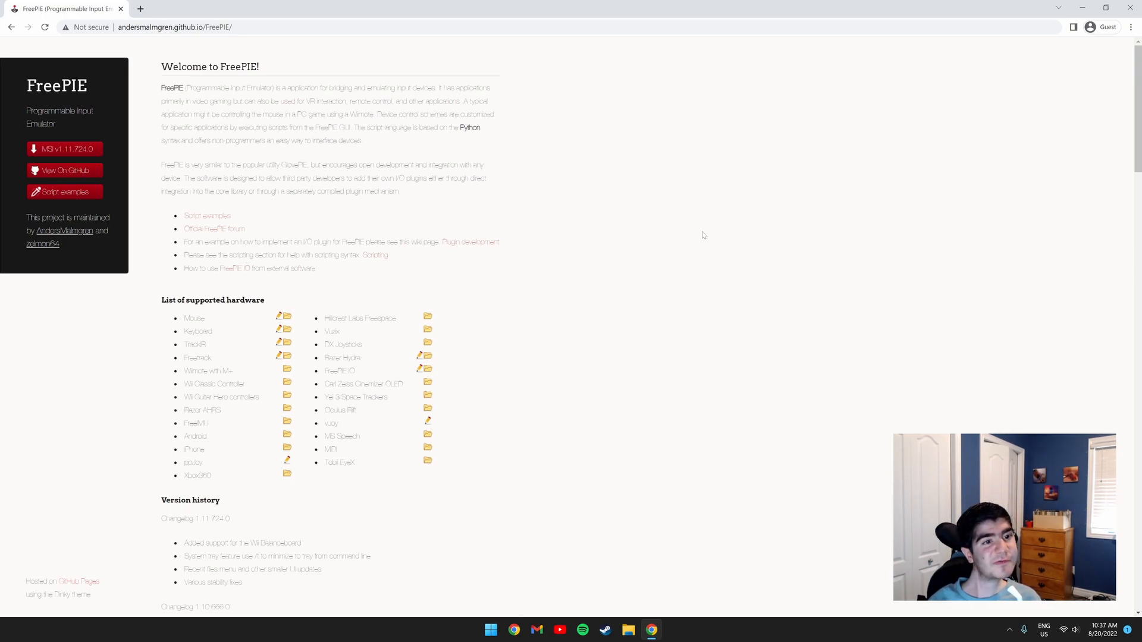
pyautogui.moveTo(788, 322)
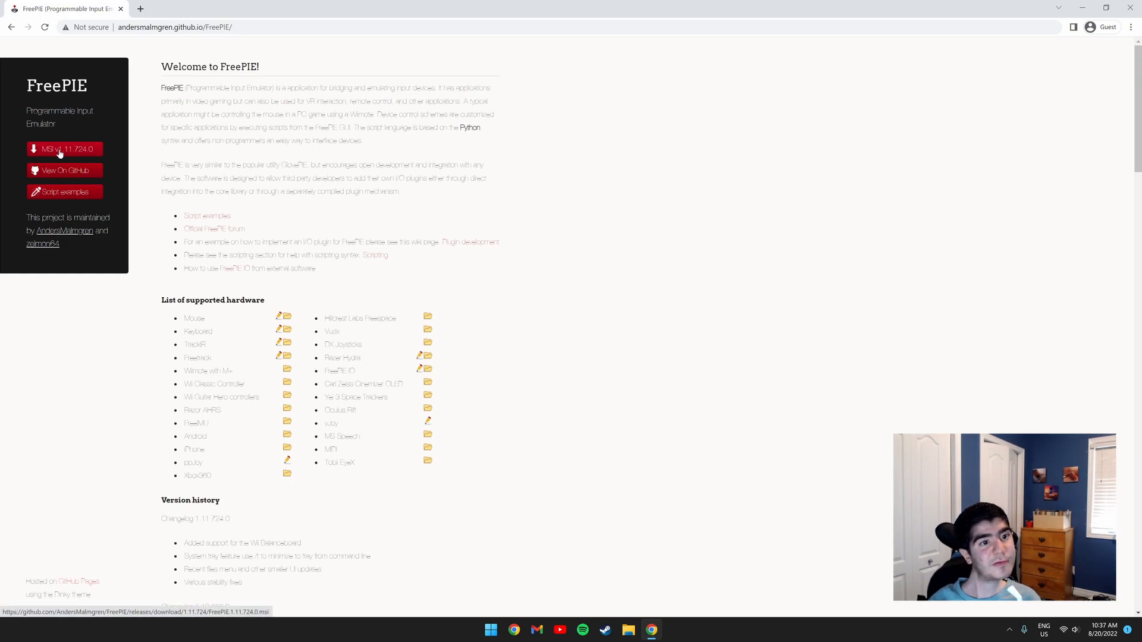
# - Download the FreePIE MSI v1.11.724.0 installer from the FreePIE GitHub page
pyautogui.click(65, 149)
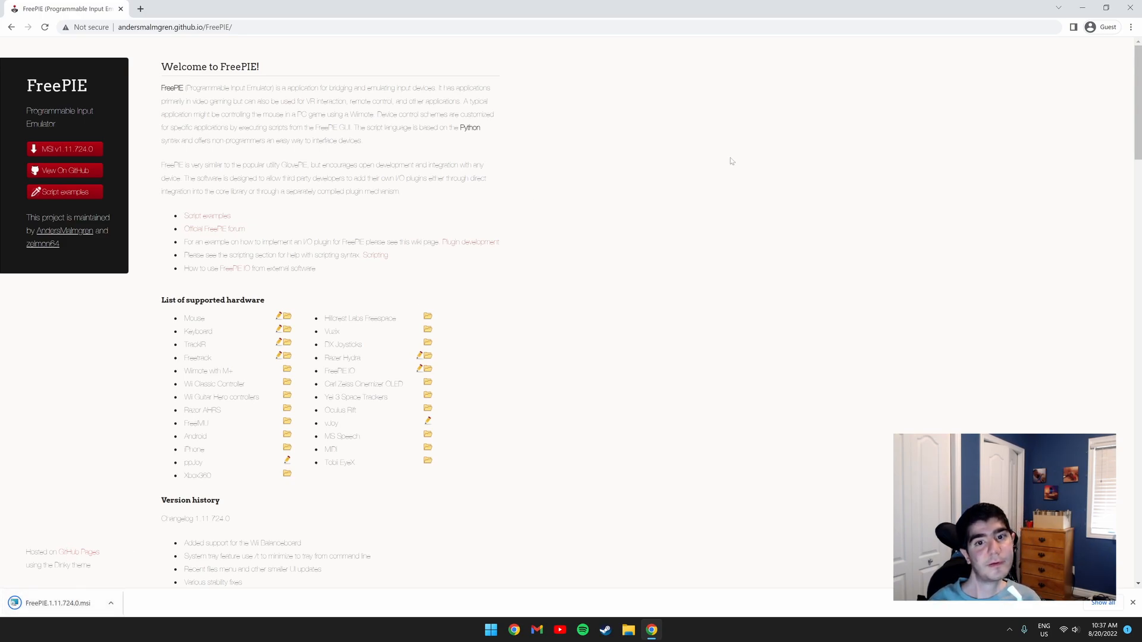
# - Start the FreePIE installer, pass the welcome screen and accept the GPL license terms
pyautogui.click(55, 603)
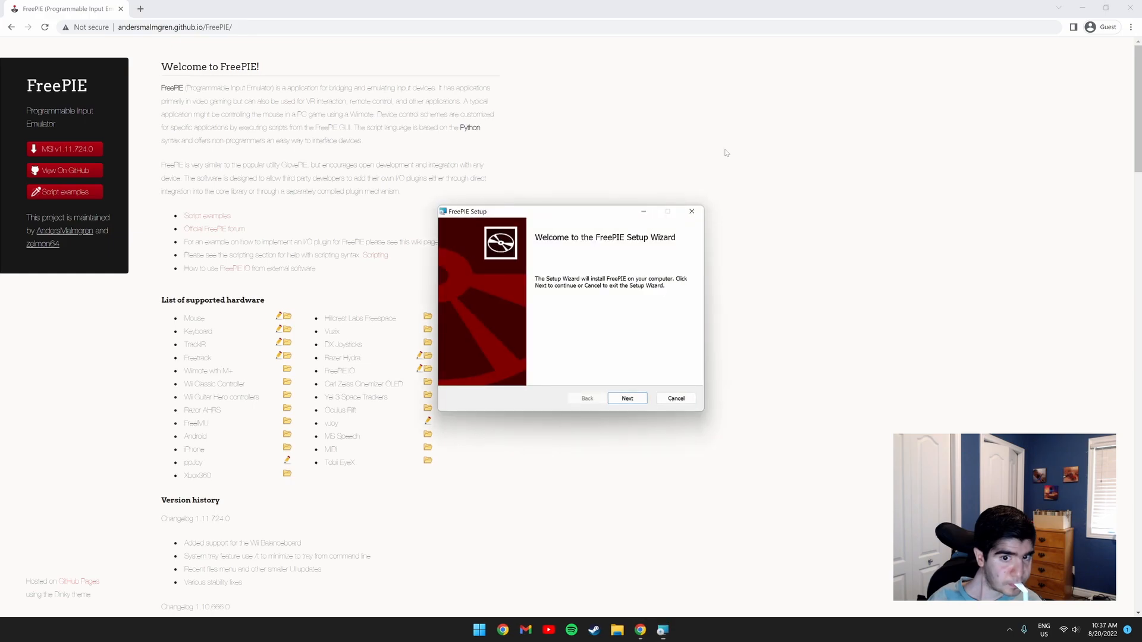
pyautogui.click(627, 398)
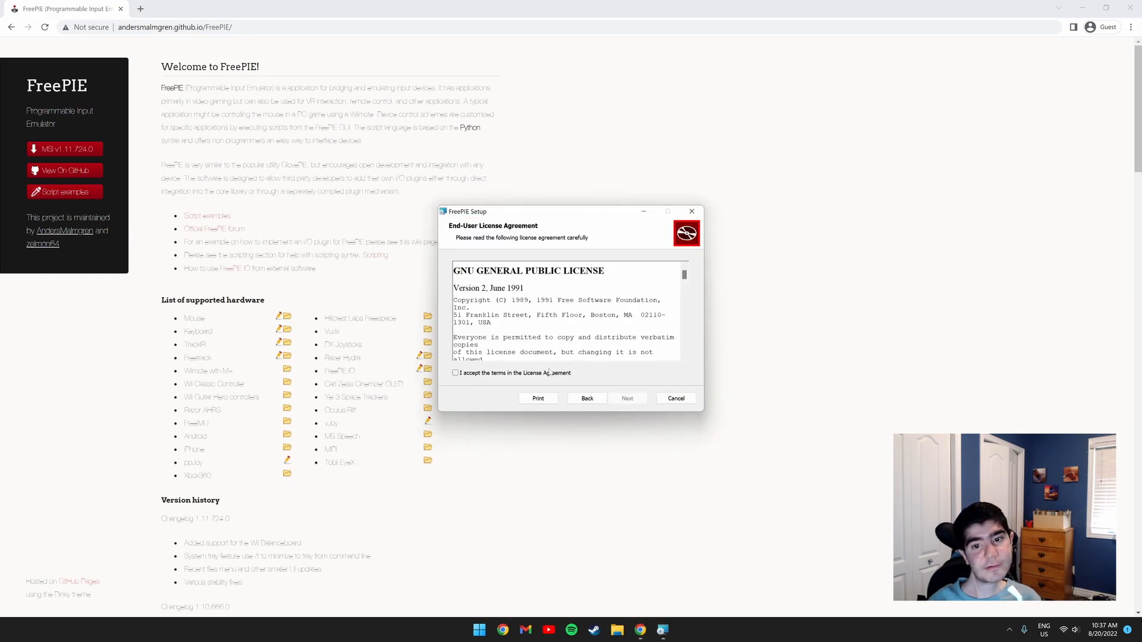
pyautogui.click(627, 399)
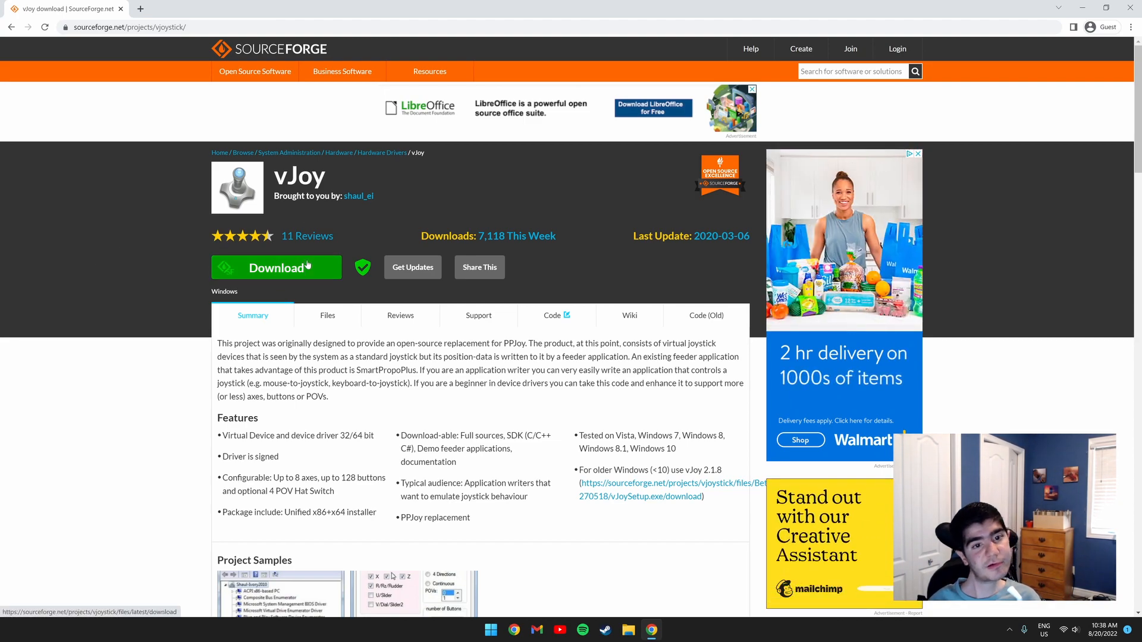
# - Download the vJoy virtual joystick driver from its SourceForge project page
pyautogui.click(275, 268)
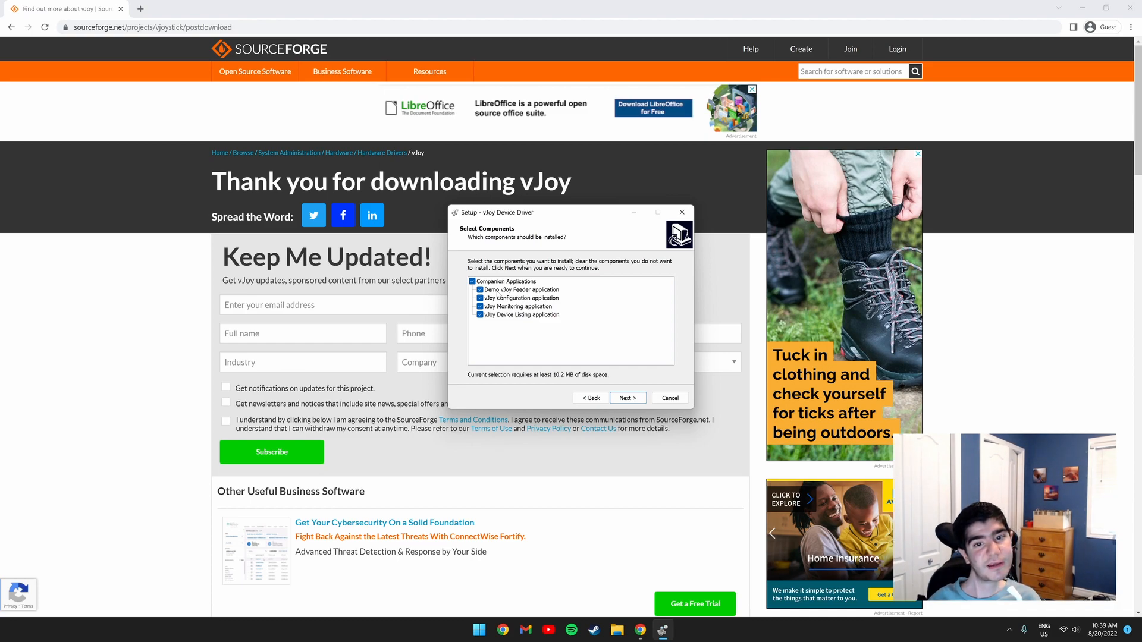
# - Keep the default vJoy components and begin installing the device driver
pyautogui.click(627, 397)
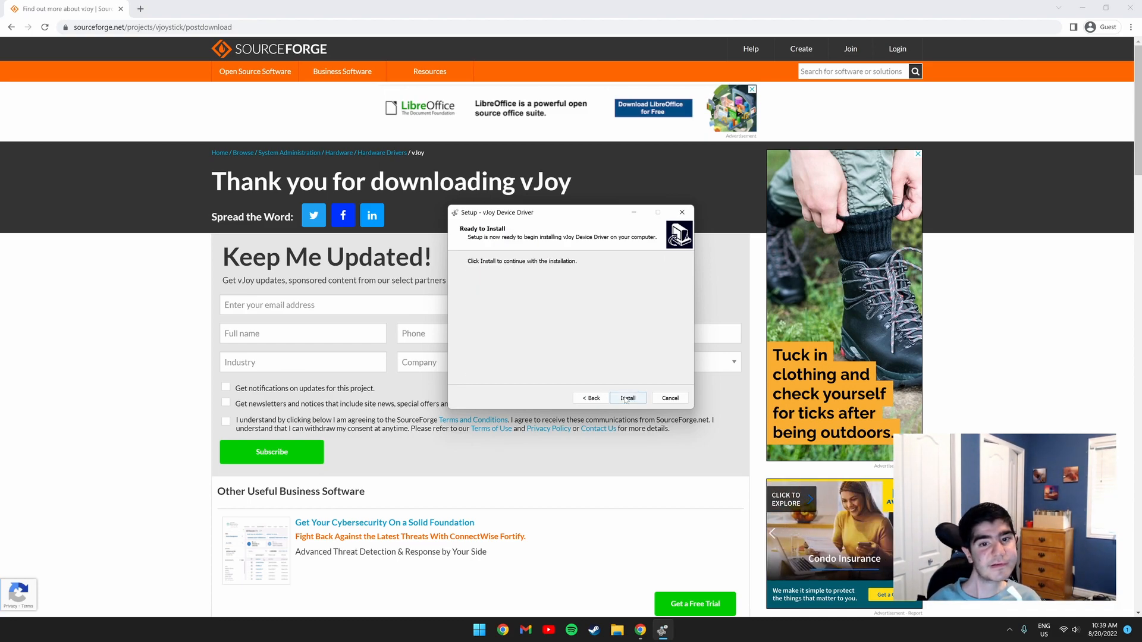
pyautogui.click(627, 397)
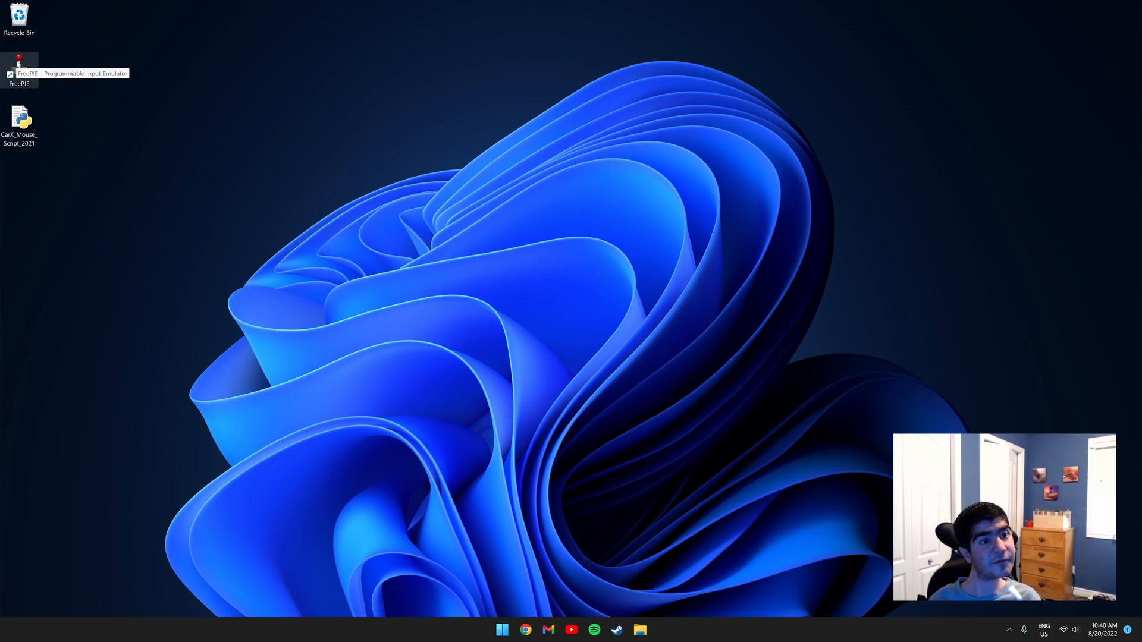
pyautogui.moveTo(309, 49)
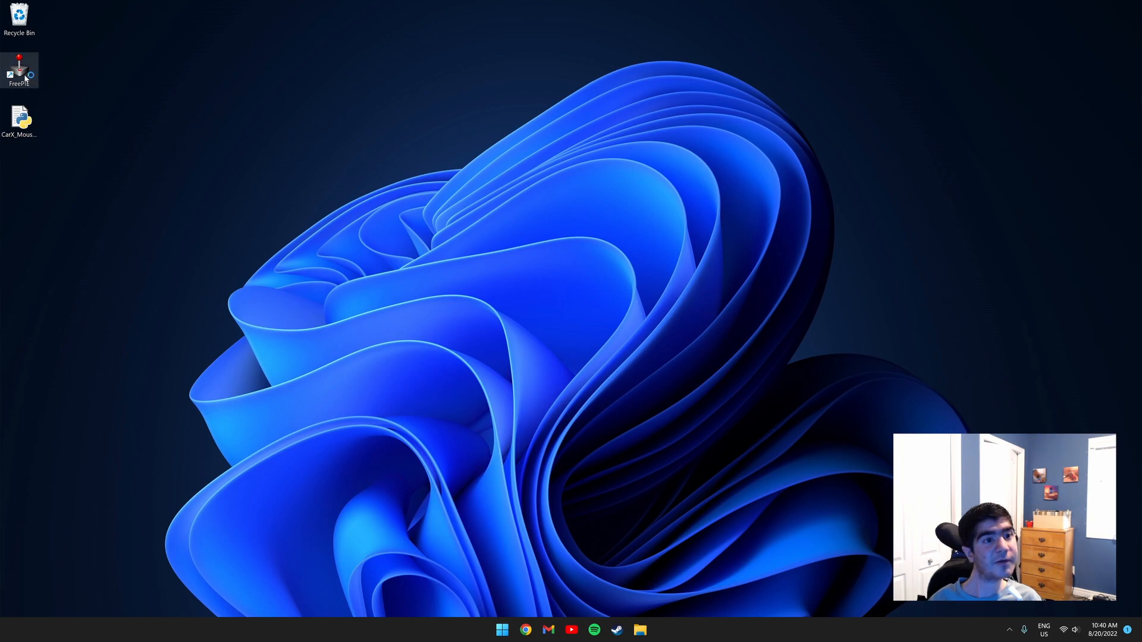
# - Load the CarX_Mouse_Script_2021 script from the Desktop into FreePIE's editor
pyautogui.click(111, 114)
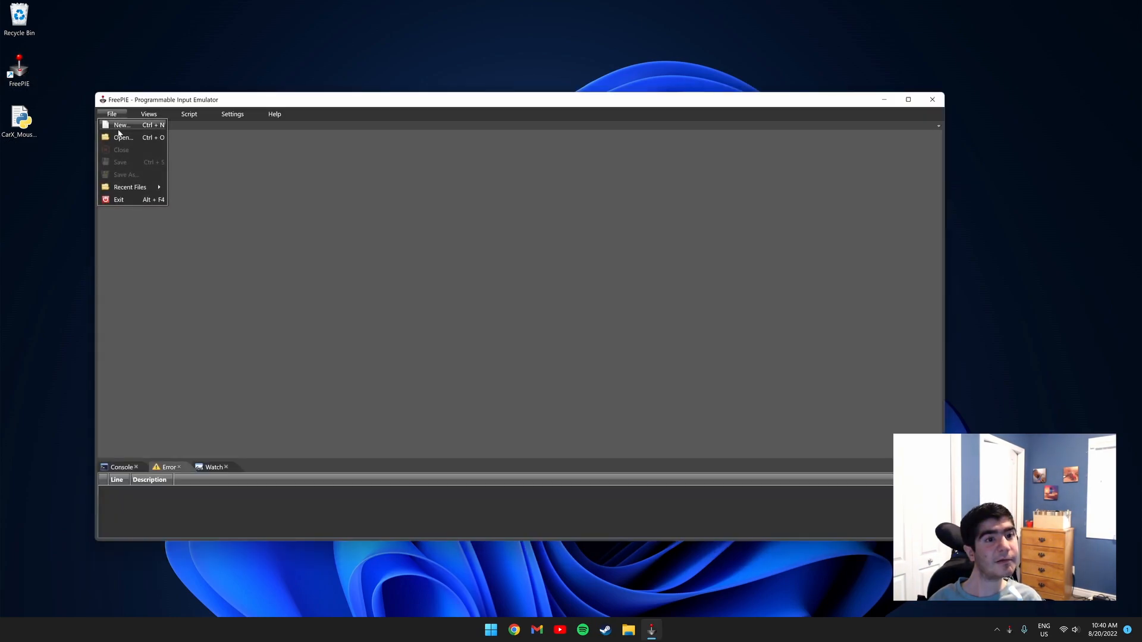
pyautogui.click(121, 138)
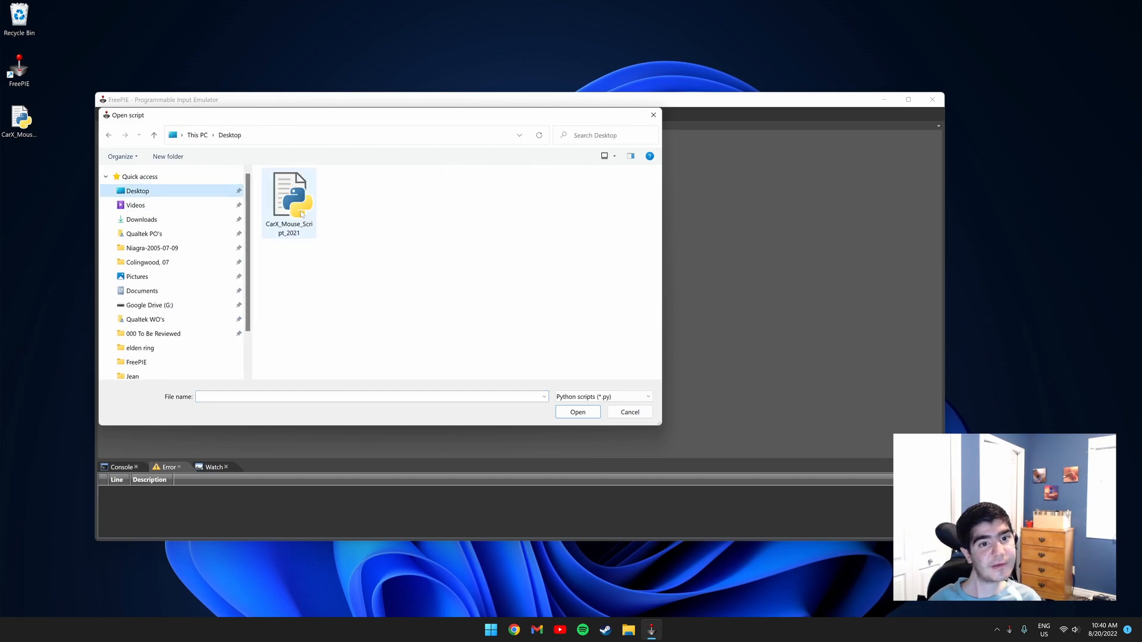
pyautogui.doubleClick(288, 195)
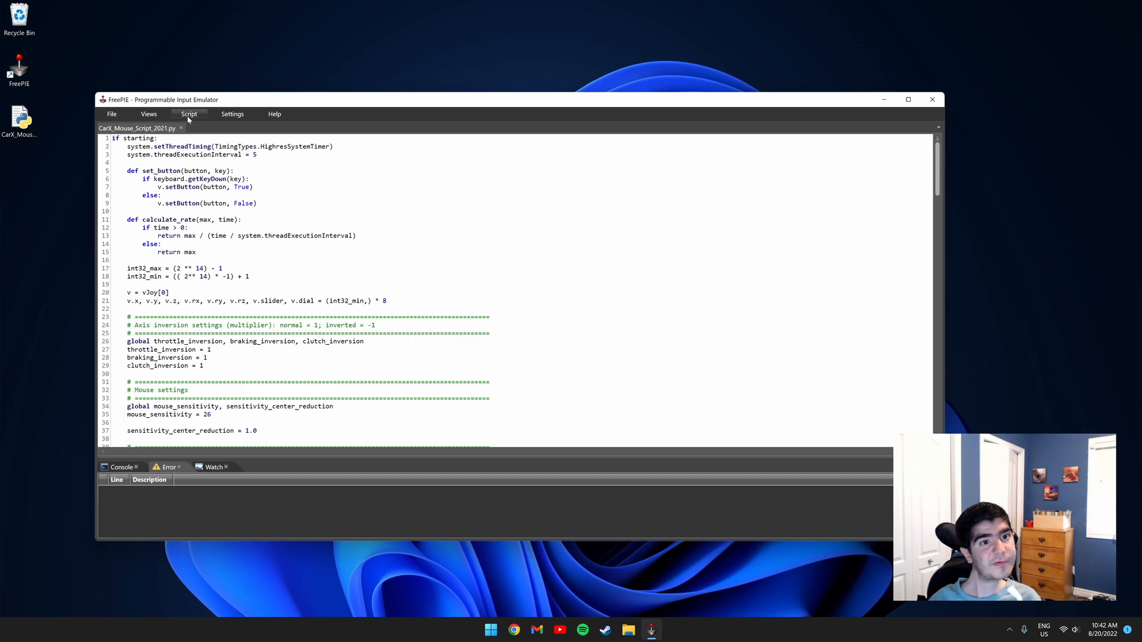
# - Run the mouse steering script and check the console's vJoy version mismatch message
pyautogui.click(189, 114)
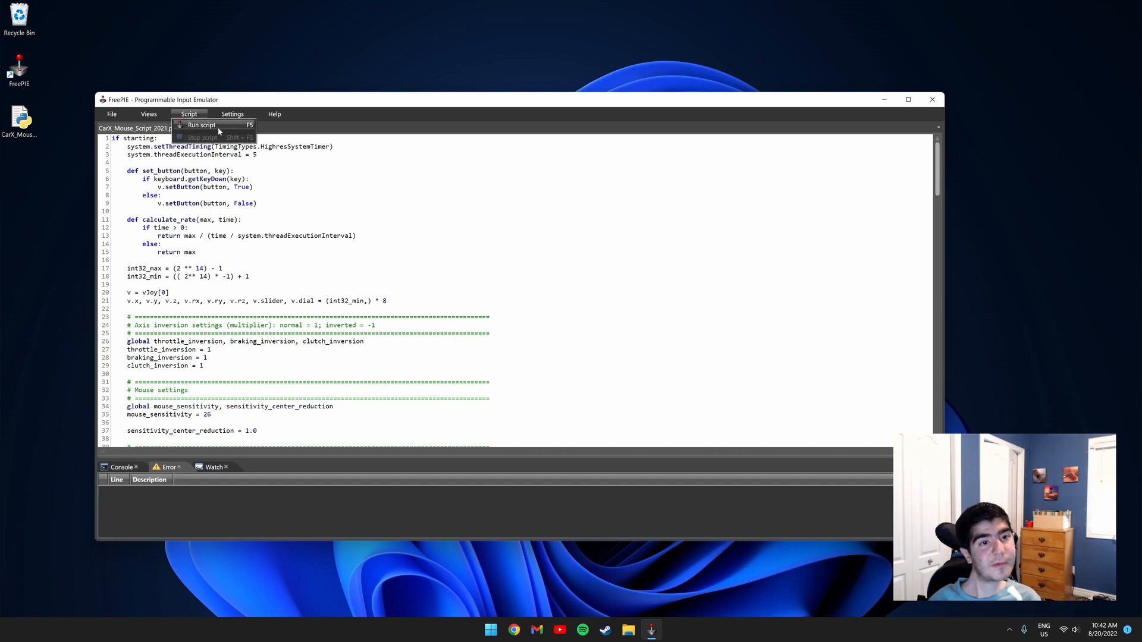
pyautogui.click(201, 125)
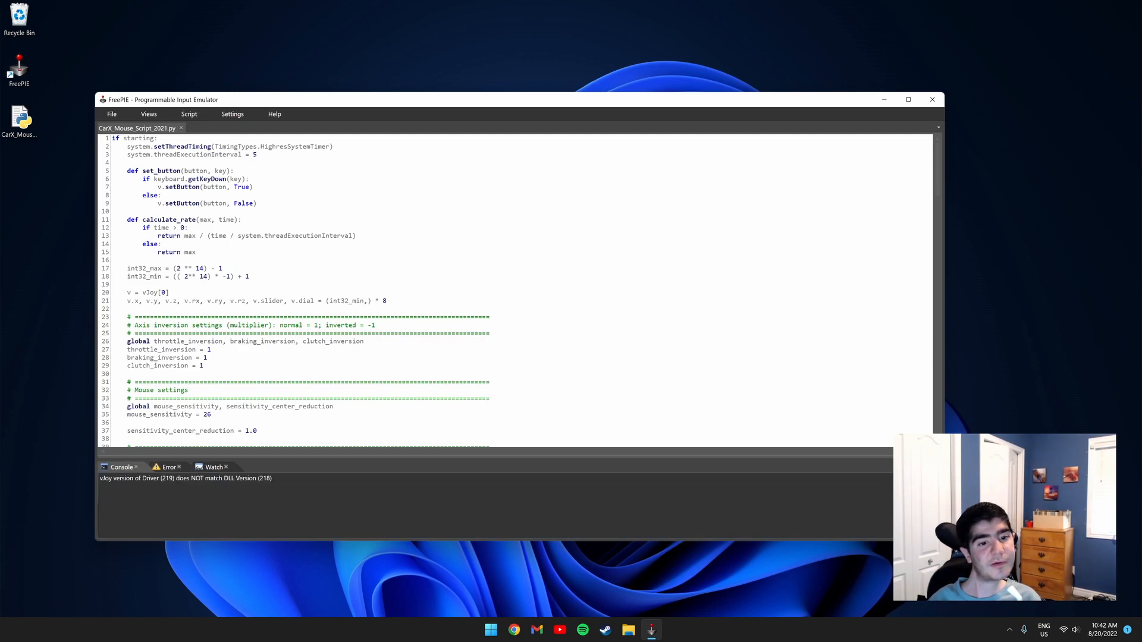
pyautogui.click(168, 466)
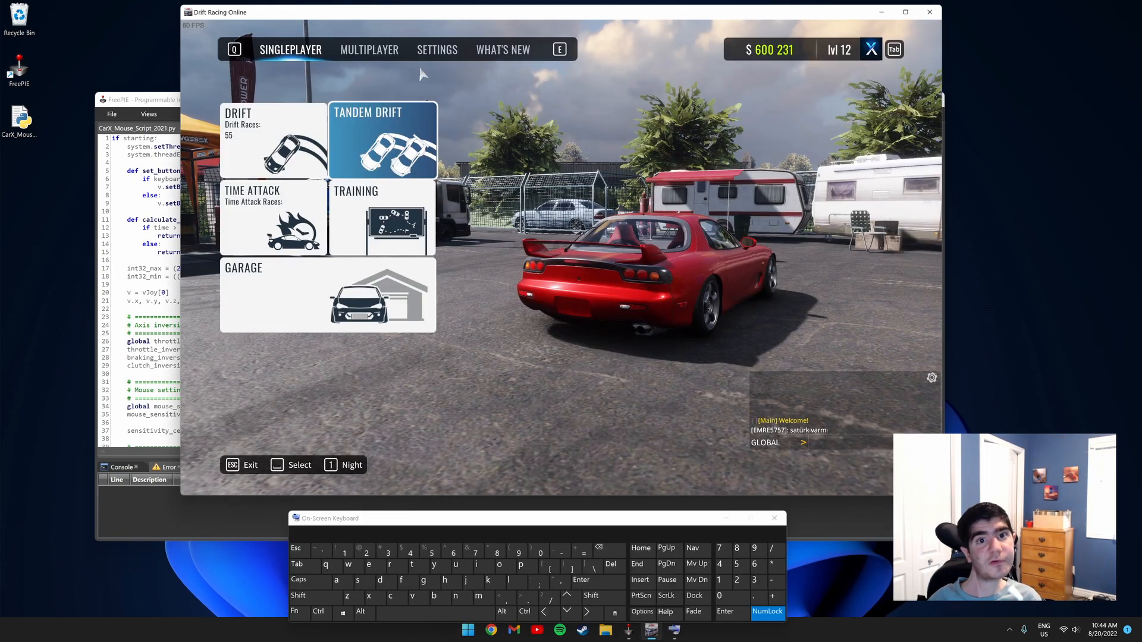
# - In Settings > Controls, select vJoy - Virtual Joystick as the connected device
pyautogui.click(436, 50)
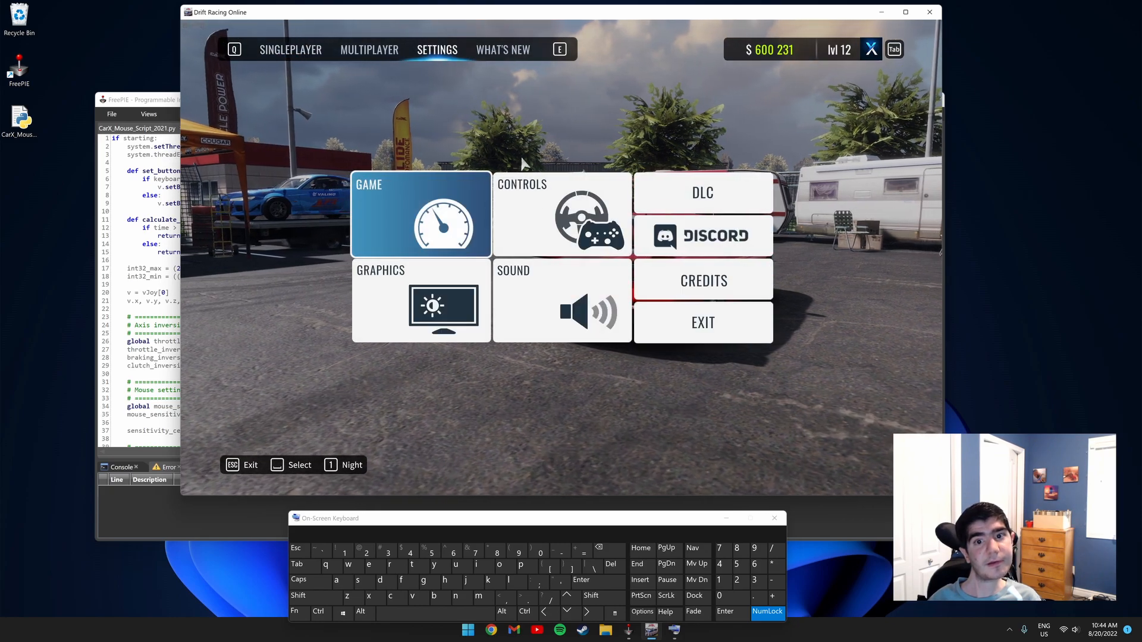
pyautogui.click(561, 213)
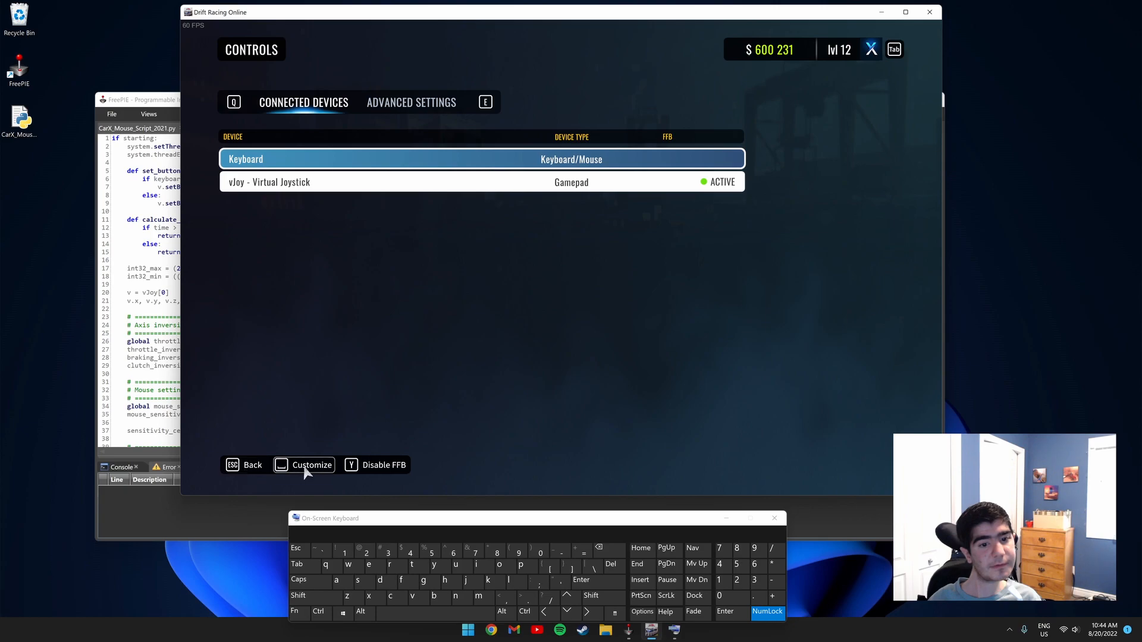
pyautogui.click(311, 465)
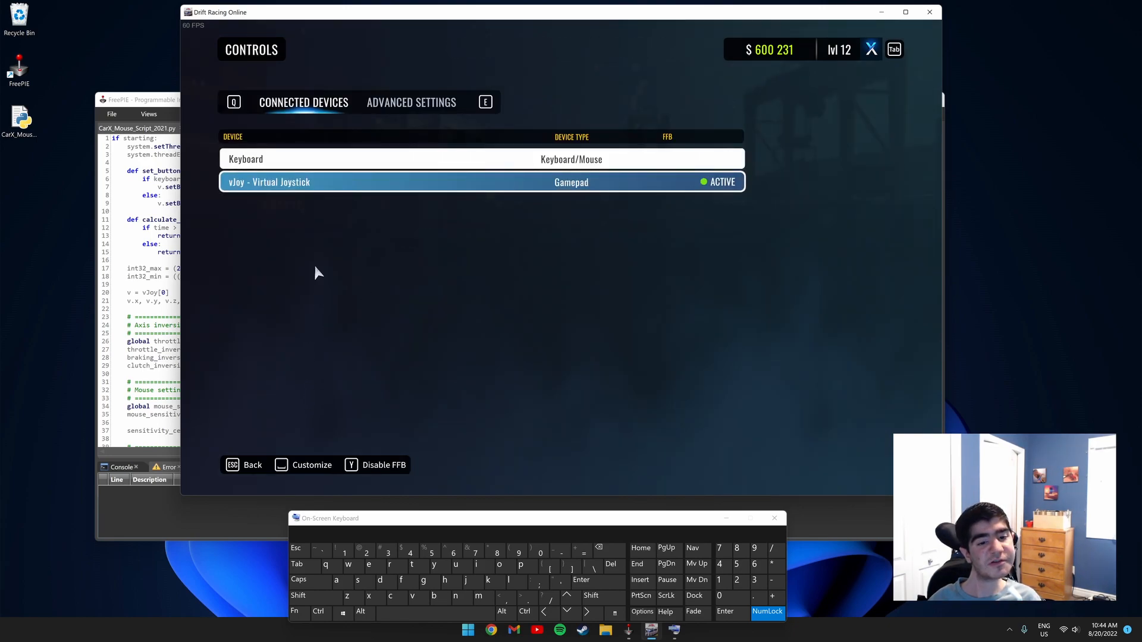
# - Customize the vJoy bindings, map steering Left/Right to Axis 0, then select Accelerator
pyautogui.click(480, 182)
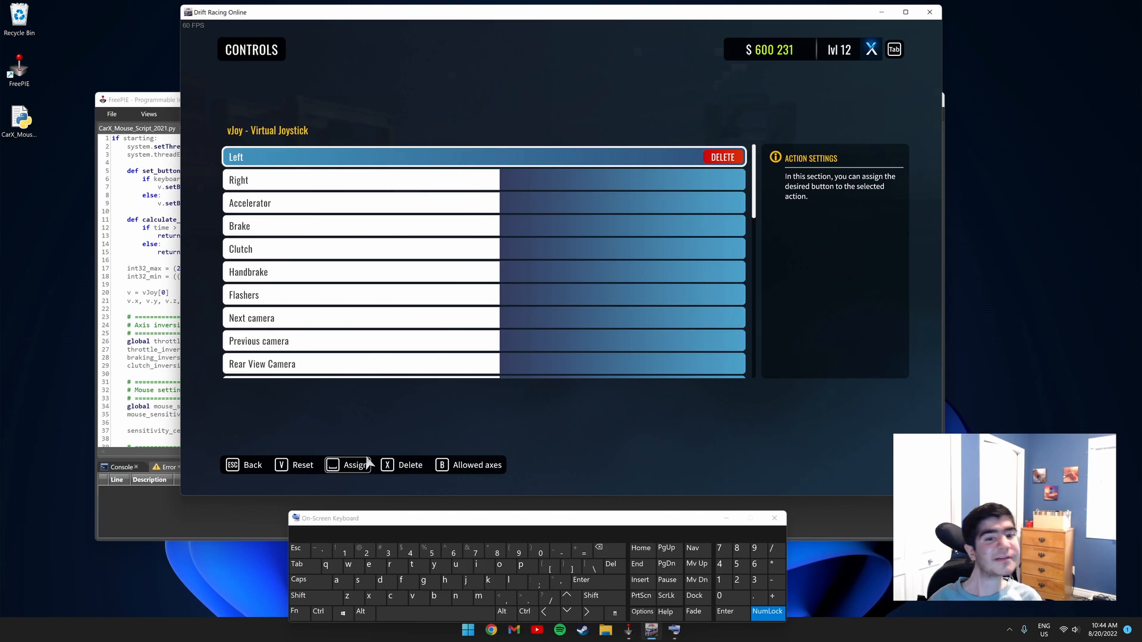
pyautogui.click(350, 465)
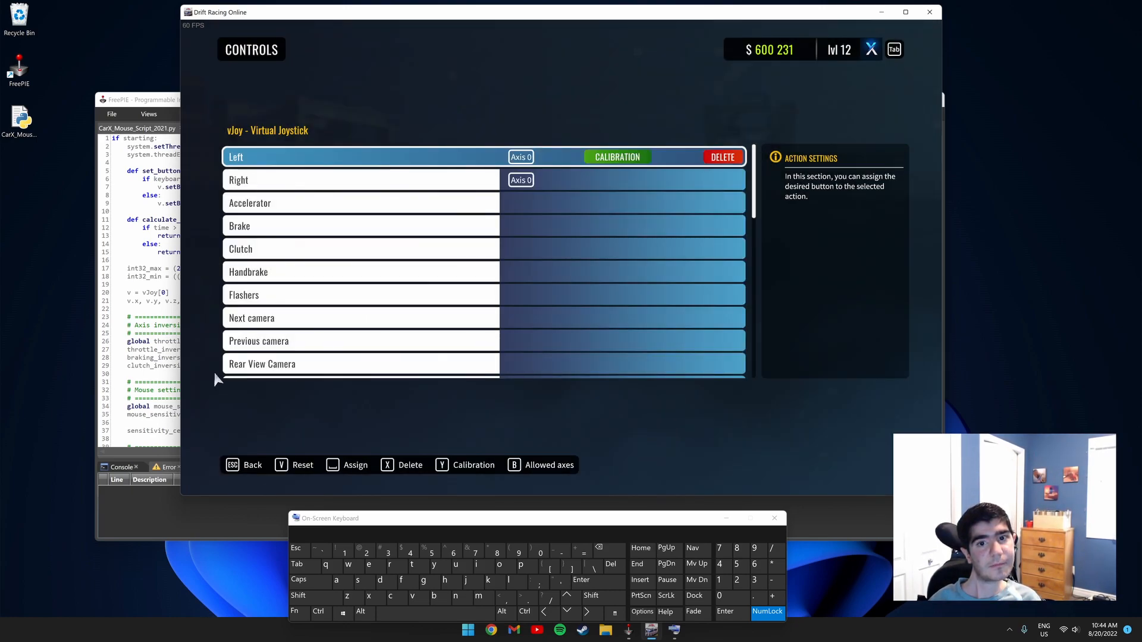
pyautogui.click(617, 157)
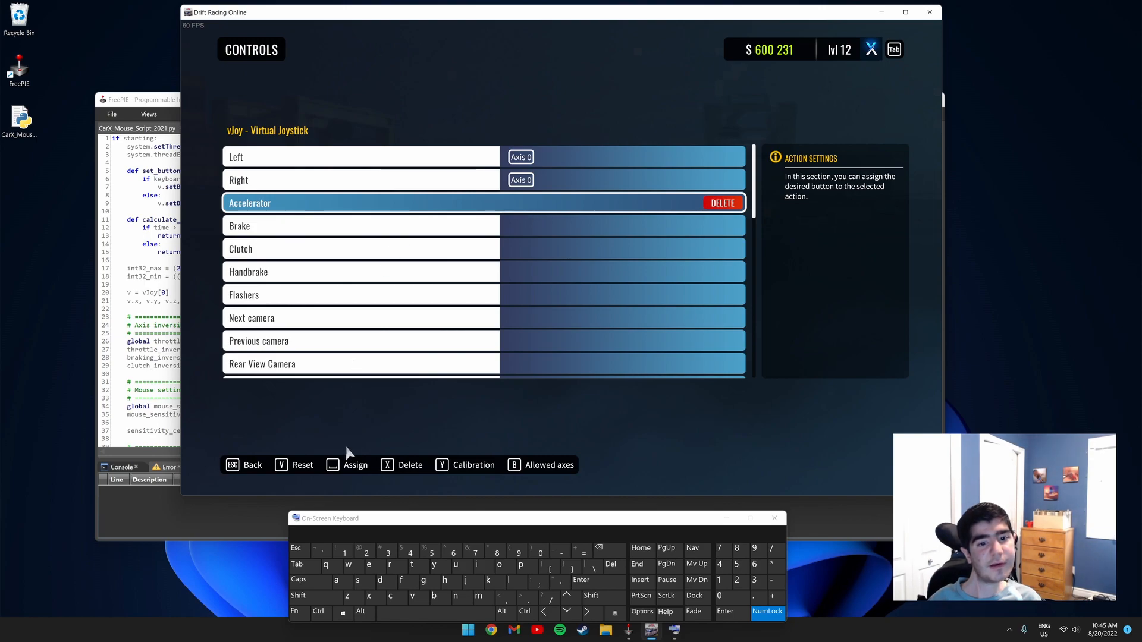
# - Bind Accelerator to Axis 5 and Handbrake to Axis 2, and bring up Axis 5 calibration
pyautogui.click(356, 465)
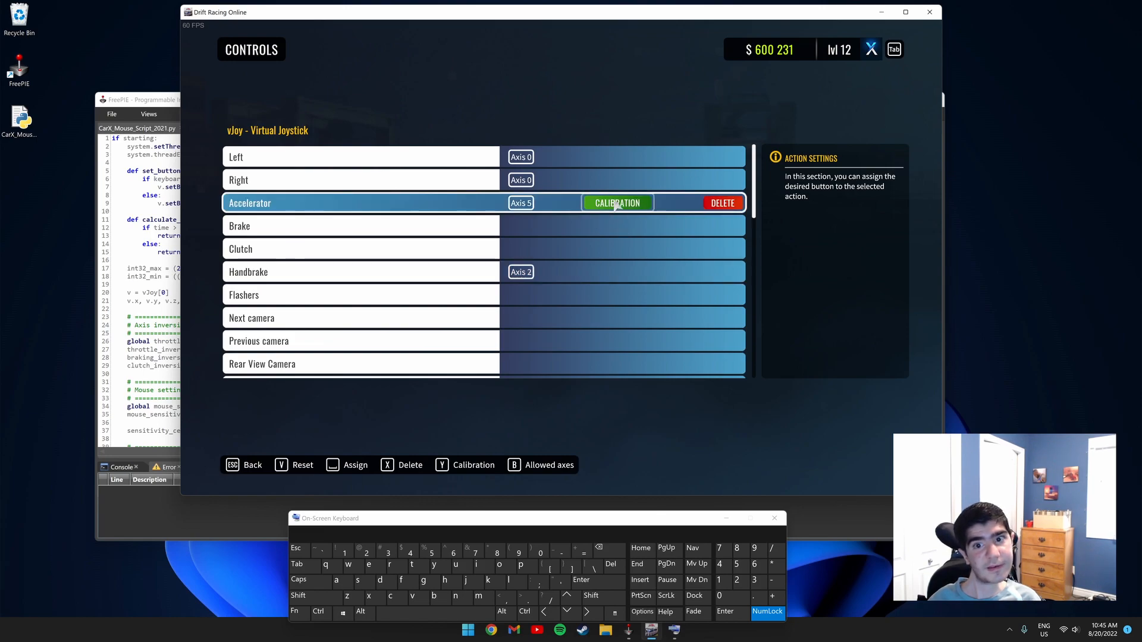
pyautogui.click(617, 202)
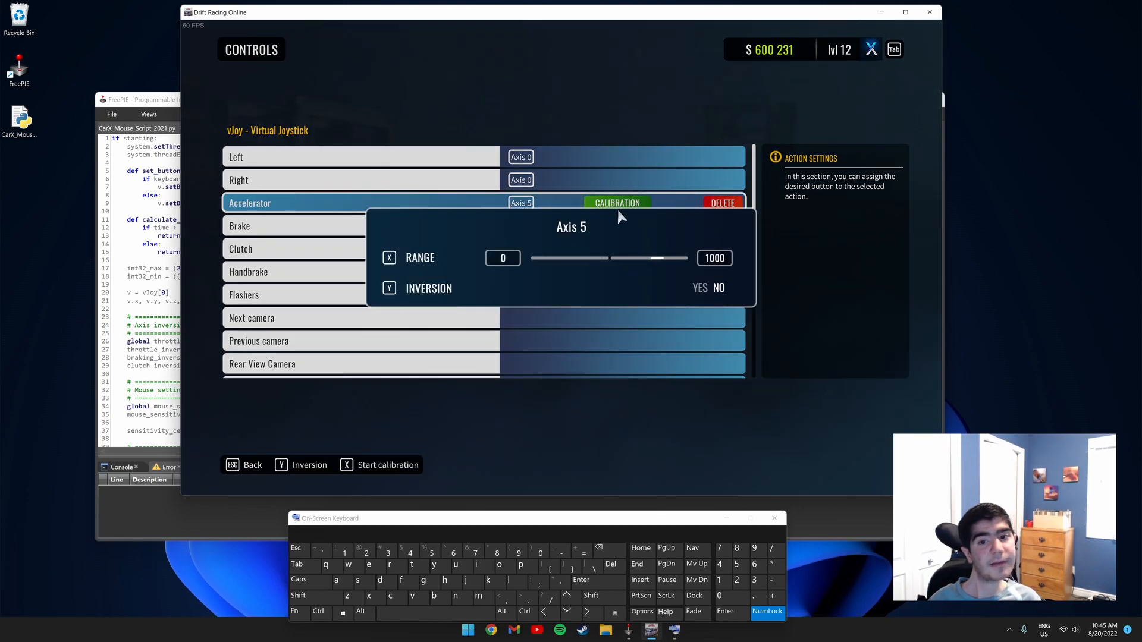